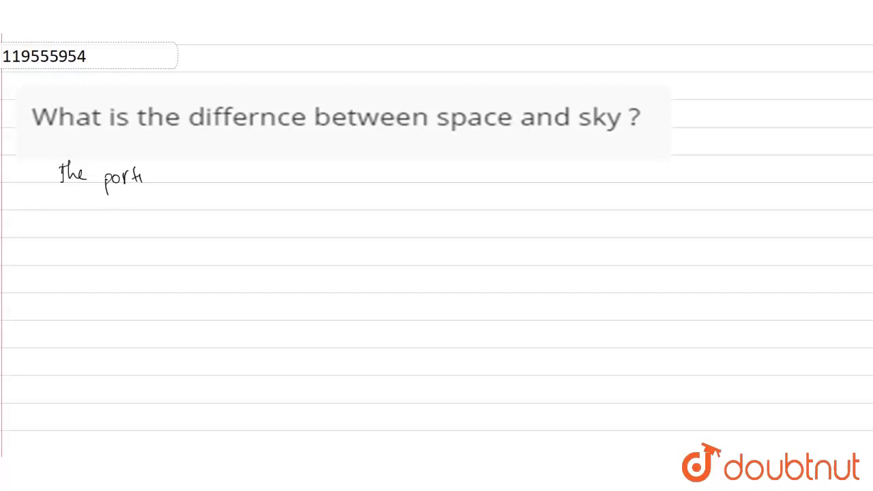
{"action": "type", "text": "ion o"}
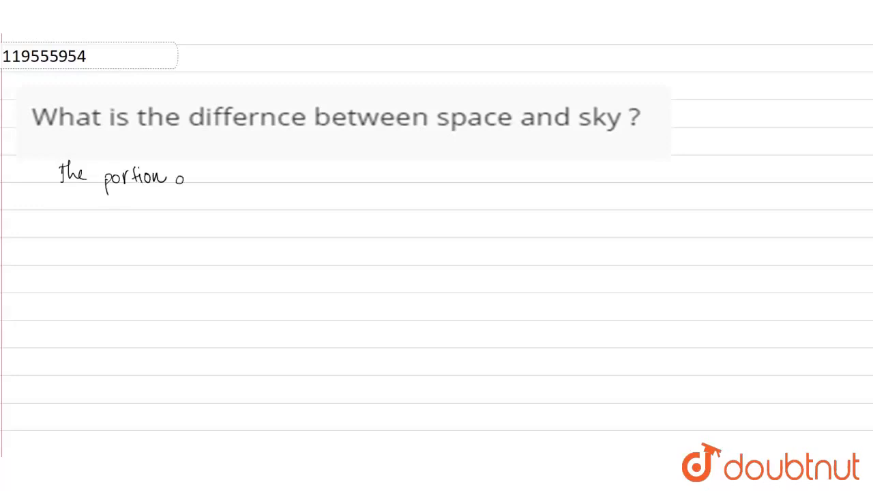
{"action": "type", "text": "of the"}
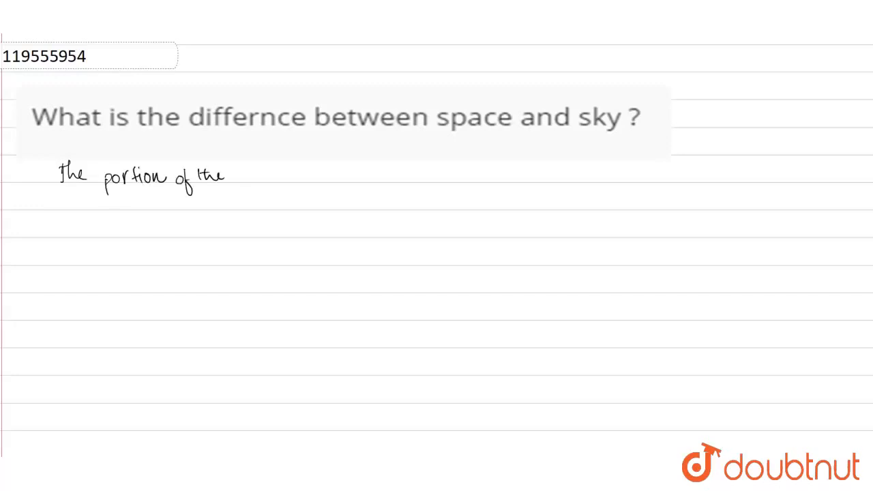
{"action": "type", "text": "earths"}
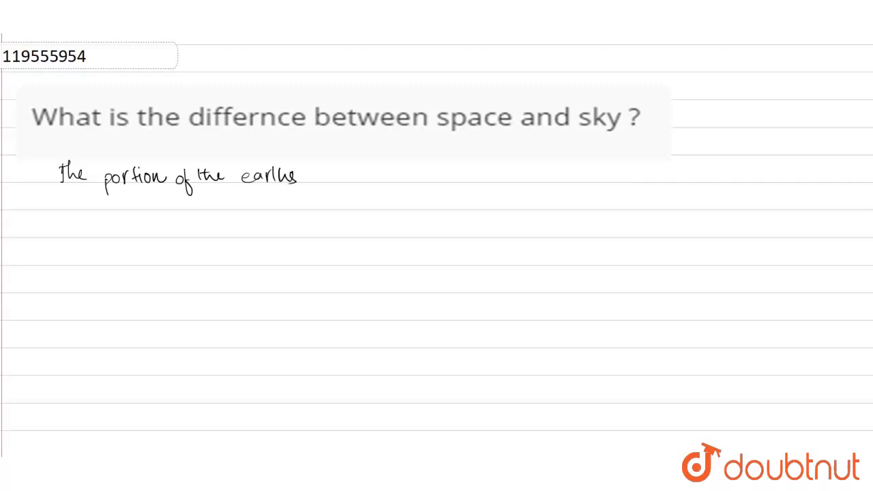
{"action": "type", "text": "atm"}
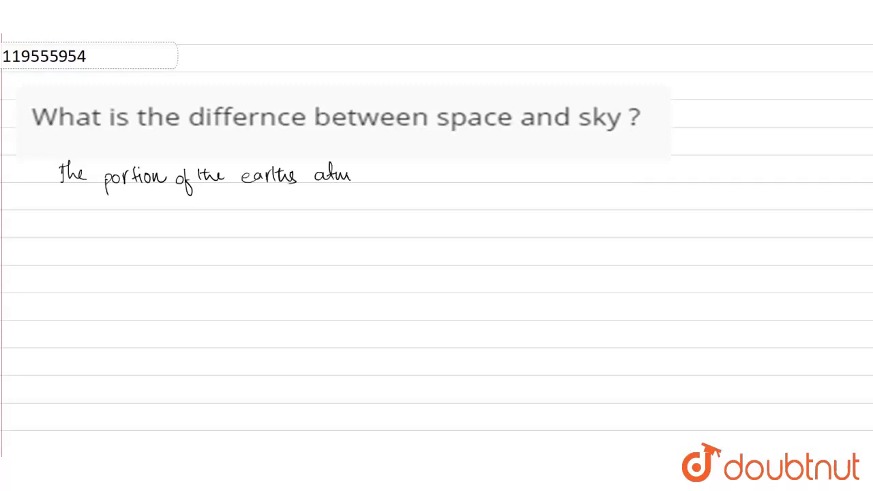